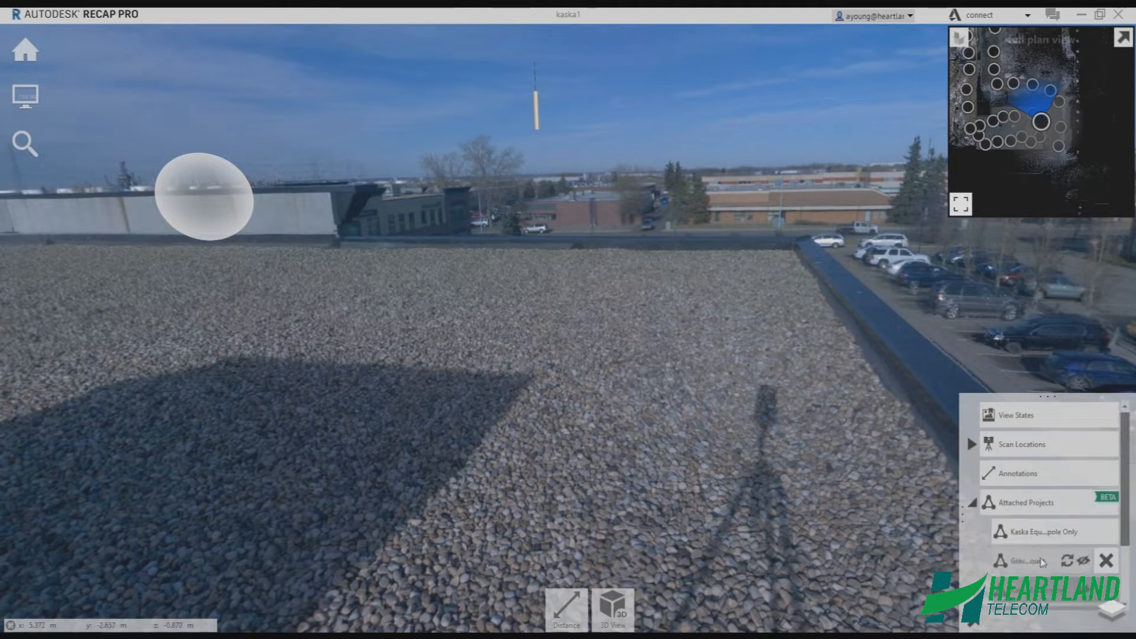
- Zoom in on the tower in the scanned site model, then look around the parking-lot panorama
left_click(1096, 533)
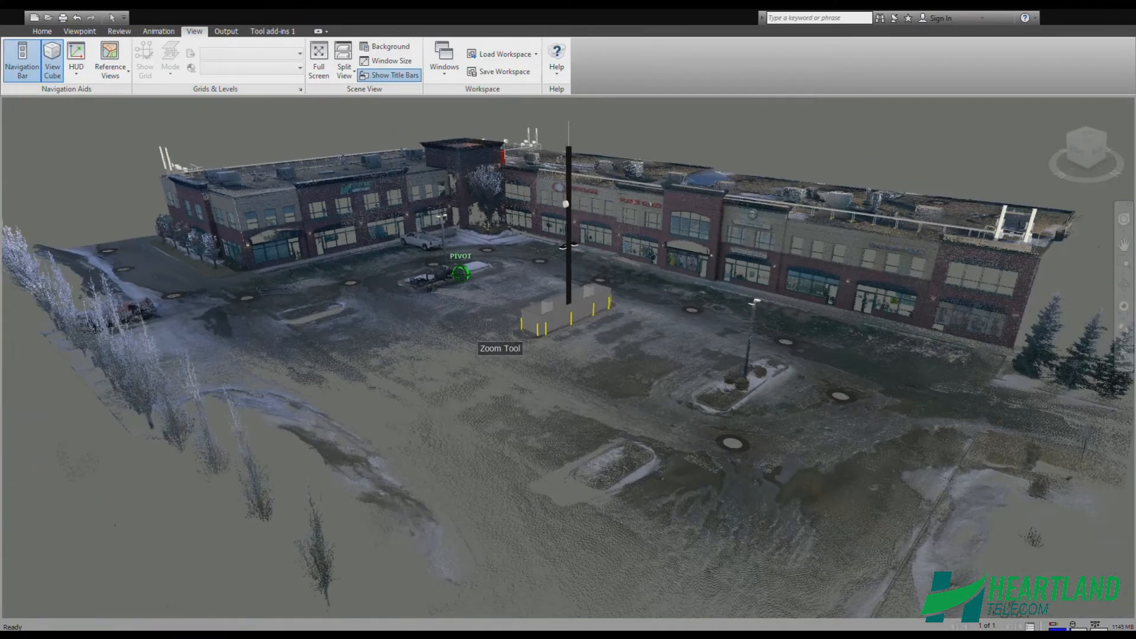
left_click_drag(461, 271, 511, 300)
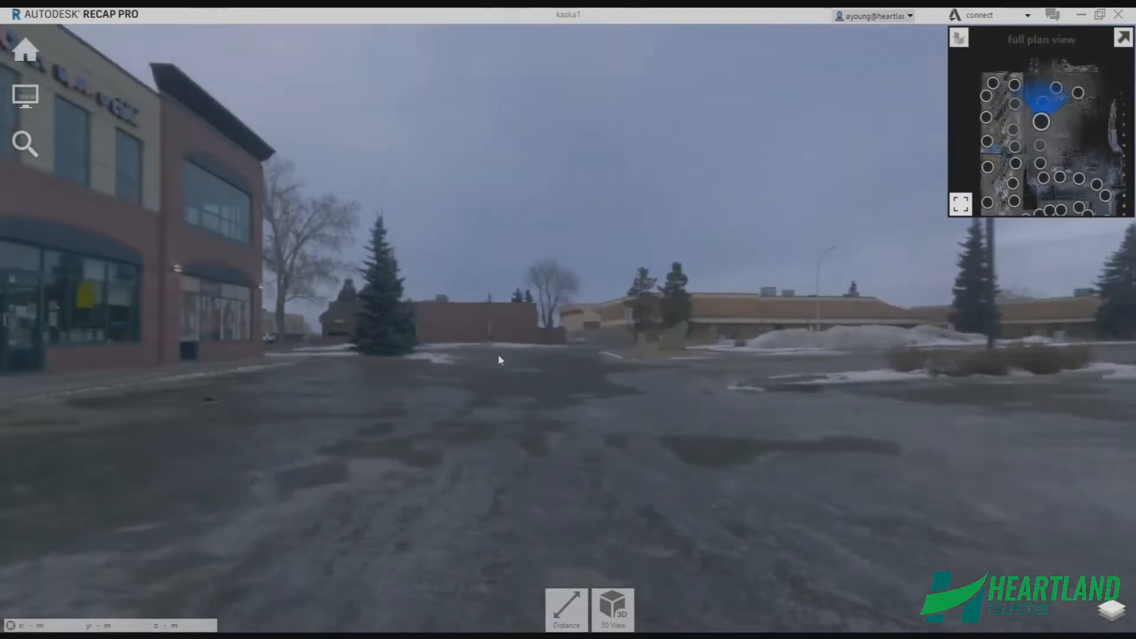
left_click_drag(500, 360, 721, 354)
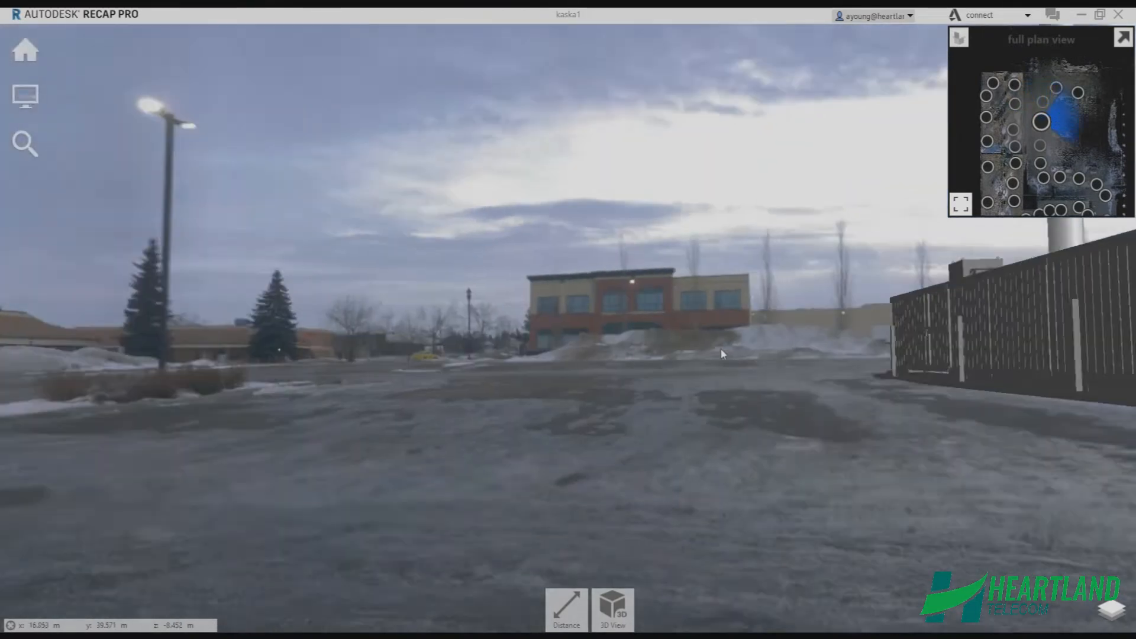